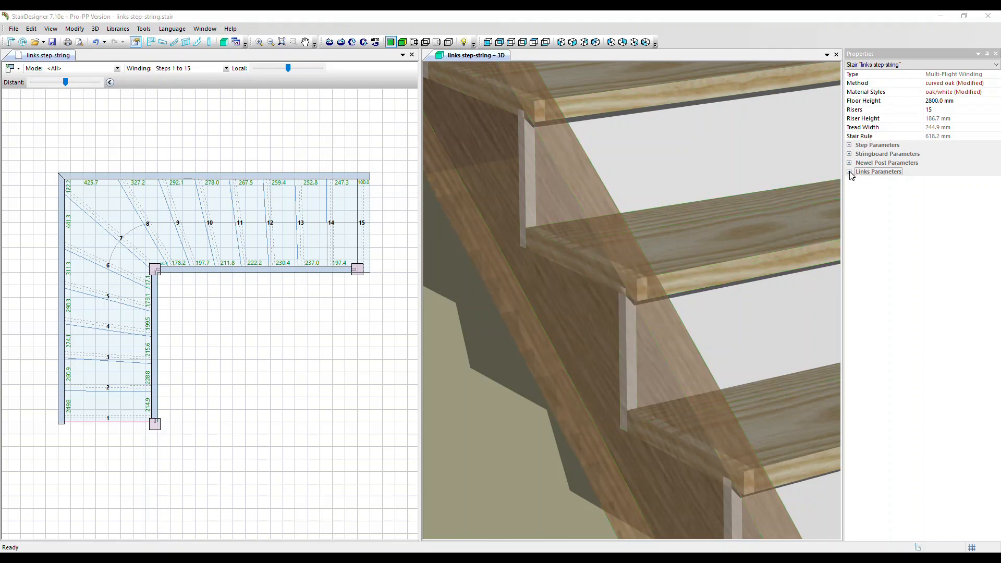
Reveal the Step/Stringboard Links settings and select step 3 in the 3D model
left_click(848, 171)
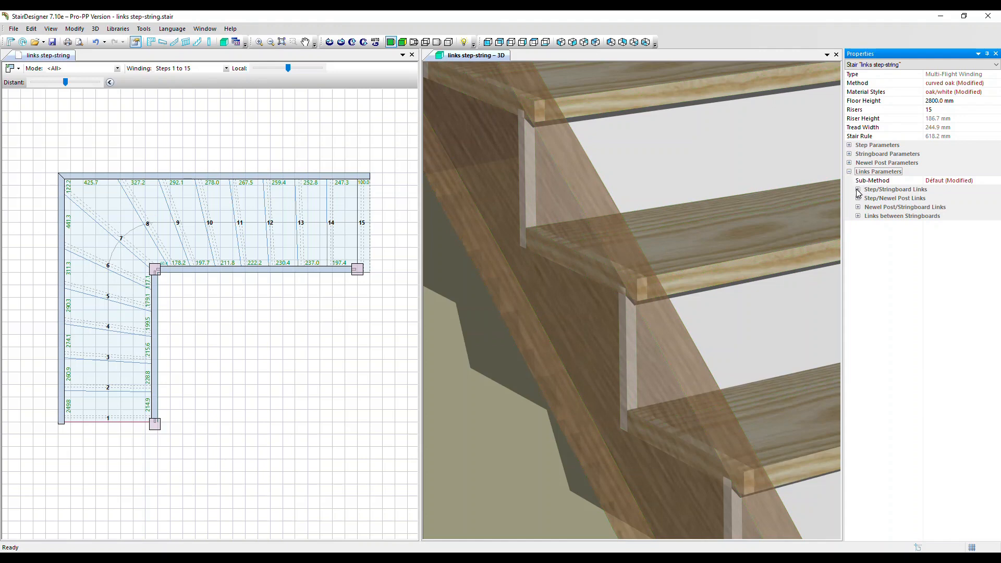
left_click(850, 189)
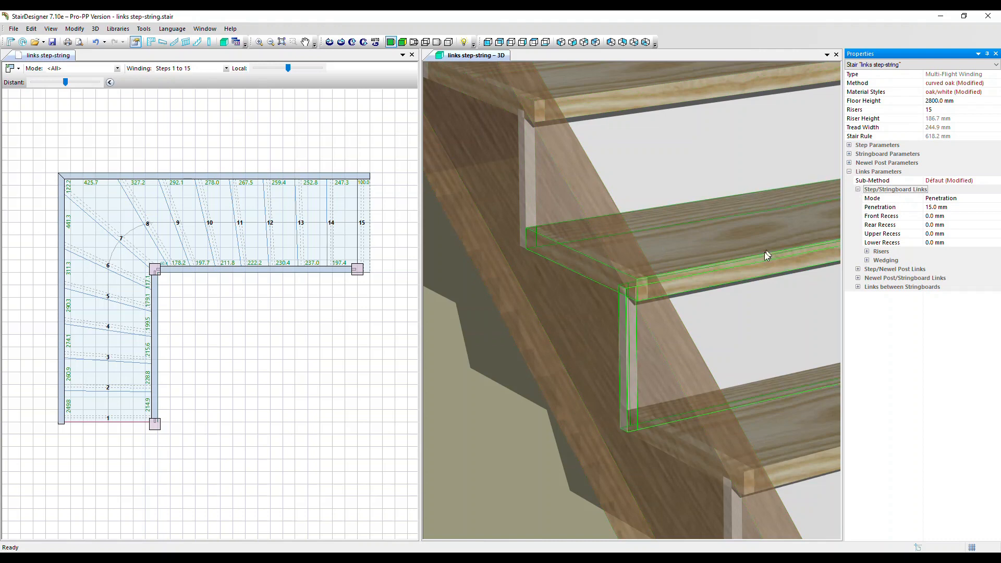
left_click(670, 256)
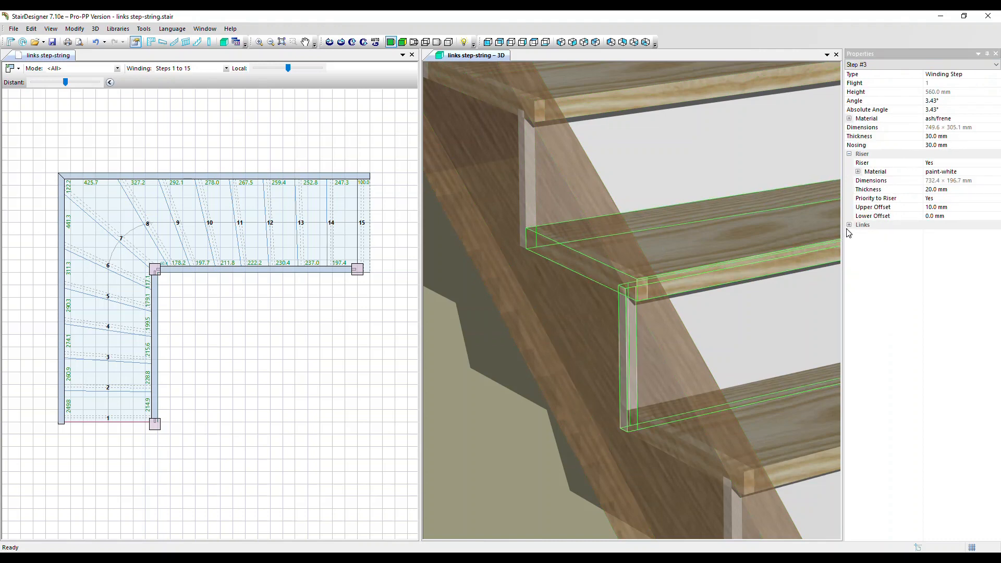
left_click(848, 225)
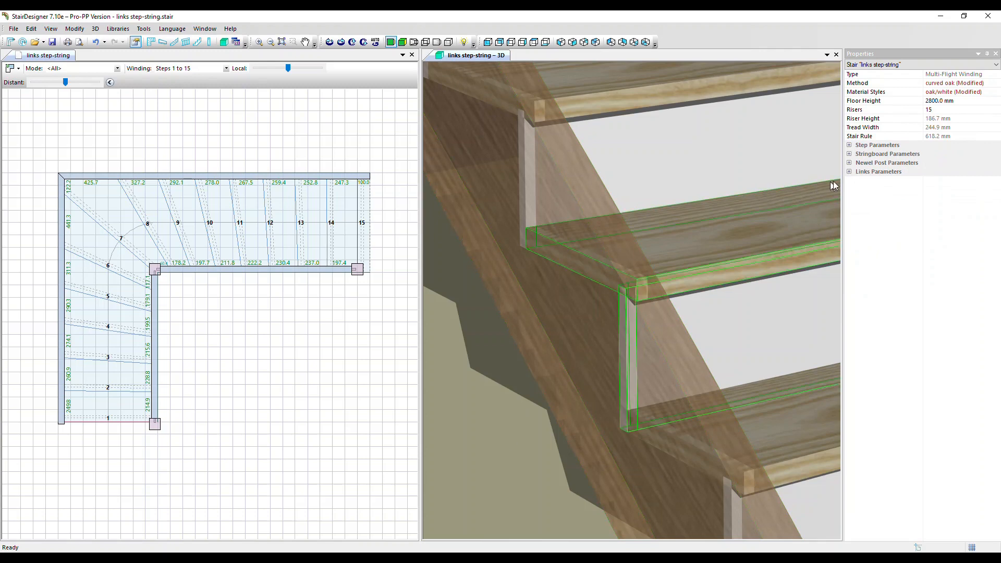
Set the tread penetration into the stringboard to 30 mm
left_click(849, 171)
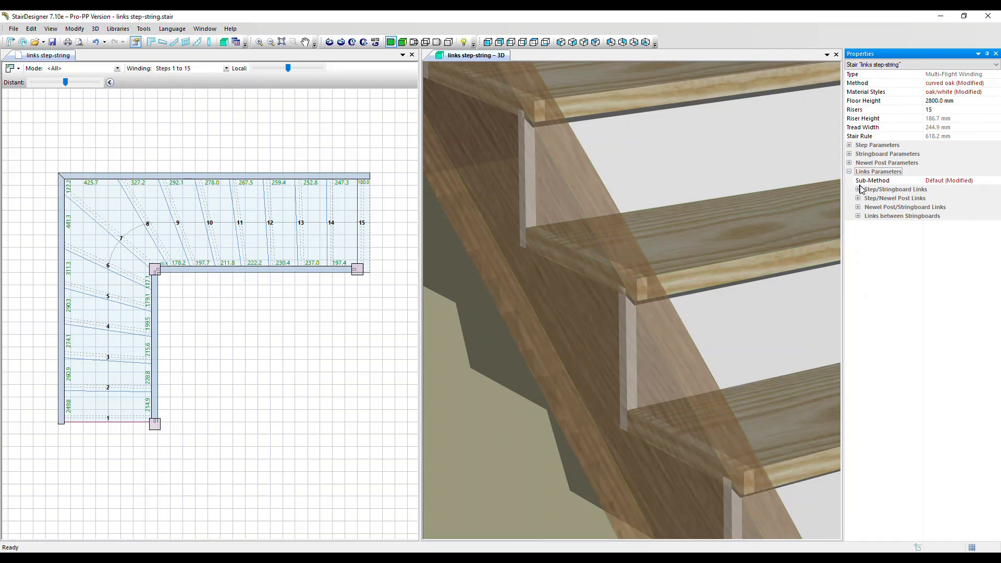
left_click(849, 189)
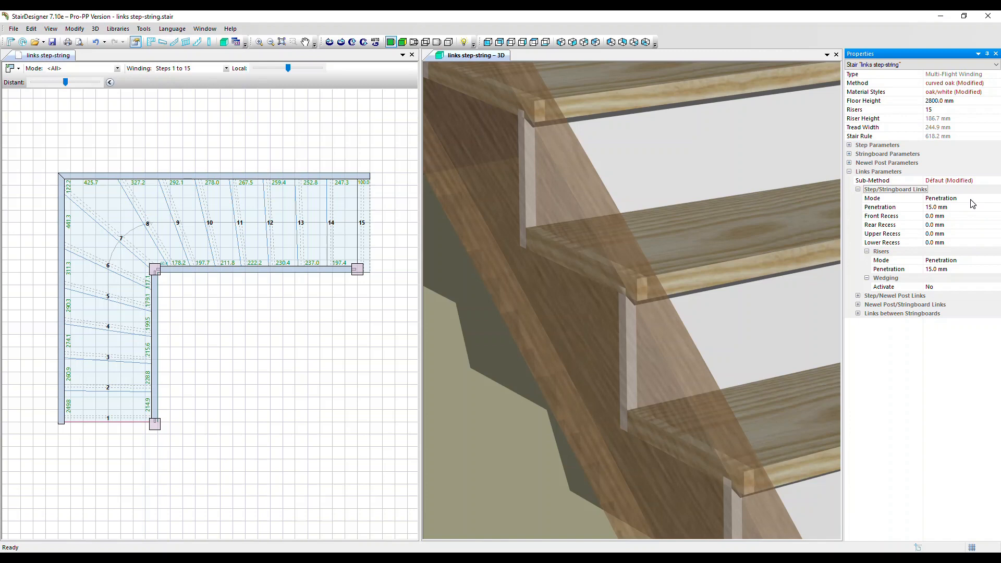
mouse_move(917, 211)
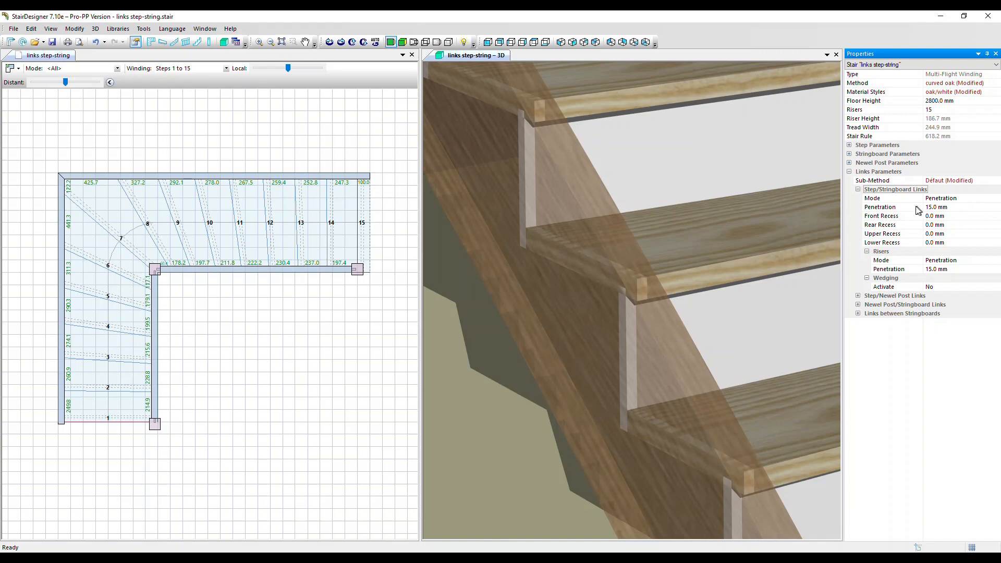
left_click(880, 206)
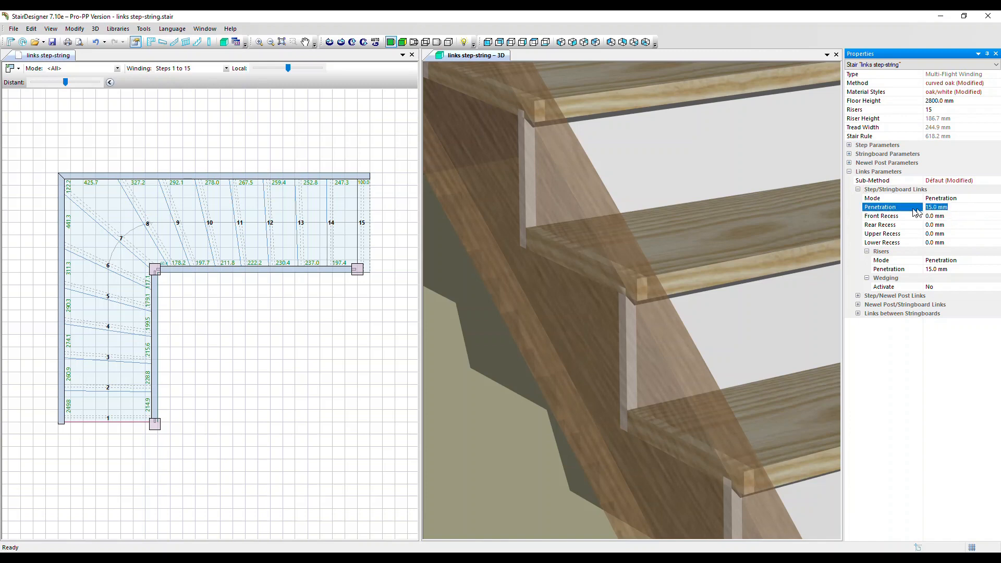
type("30")
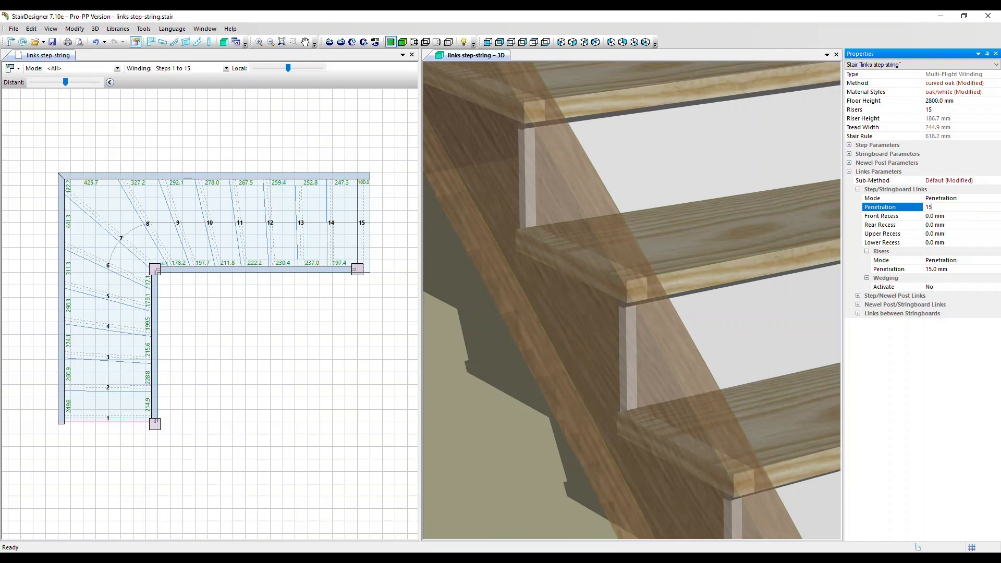
Change the step/stringboard link mode to Recess at 15 mm and inspect the treads in 3D
left_click(957, 198)
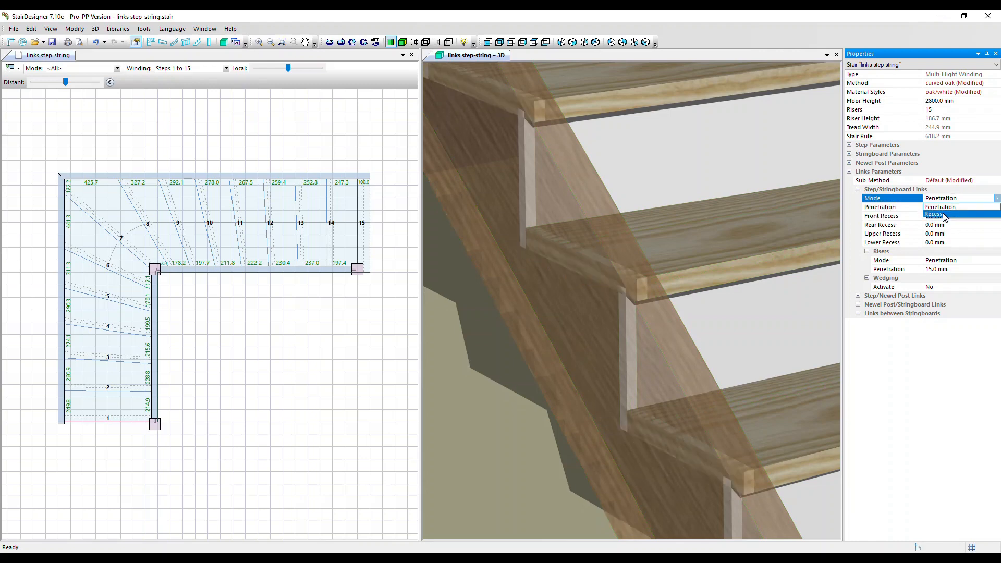
left_click(932, 214)
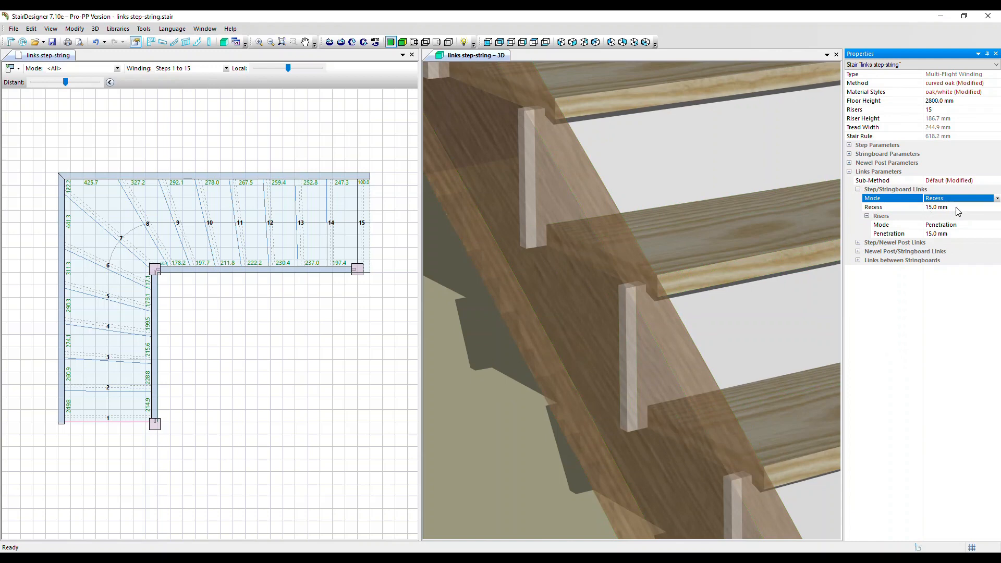
mouse_move(948, 221)
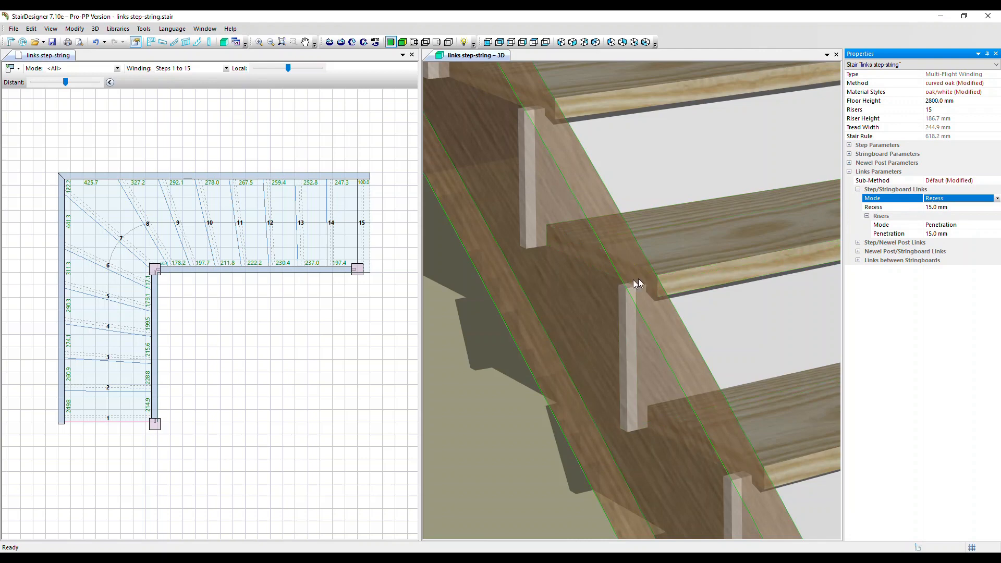
left_click(657, 279)
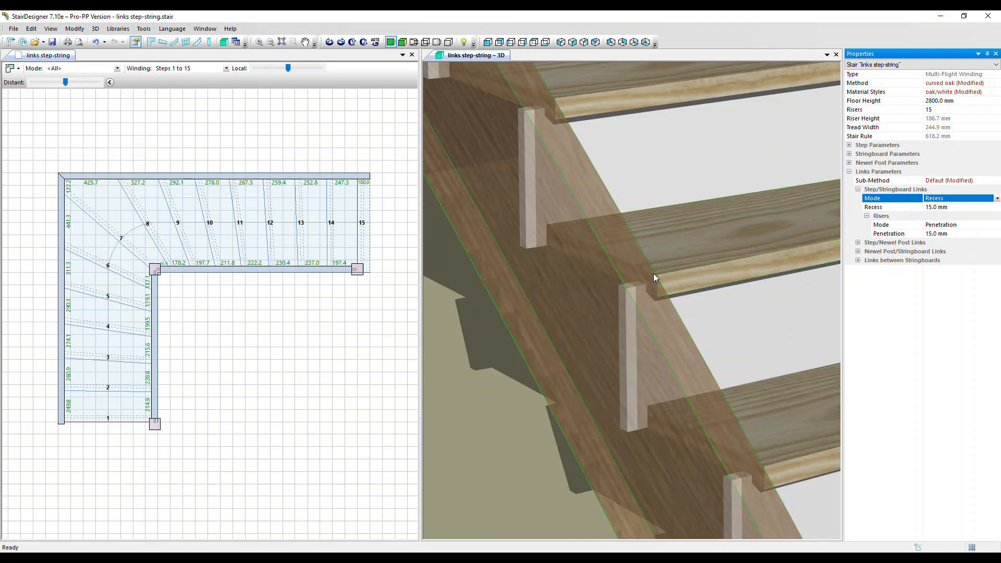
left_click(664, 284)
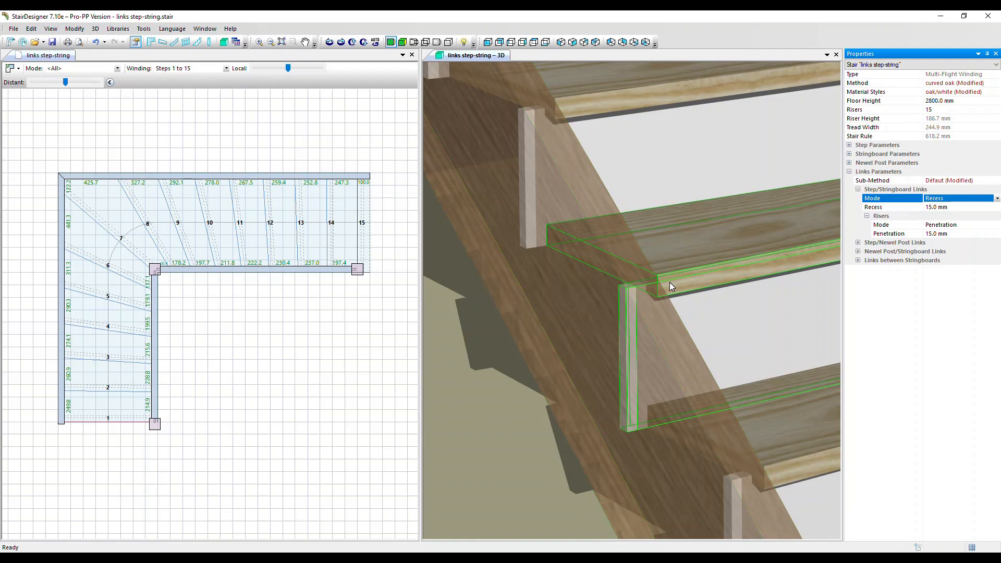
mouse_move(676, 286)
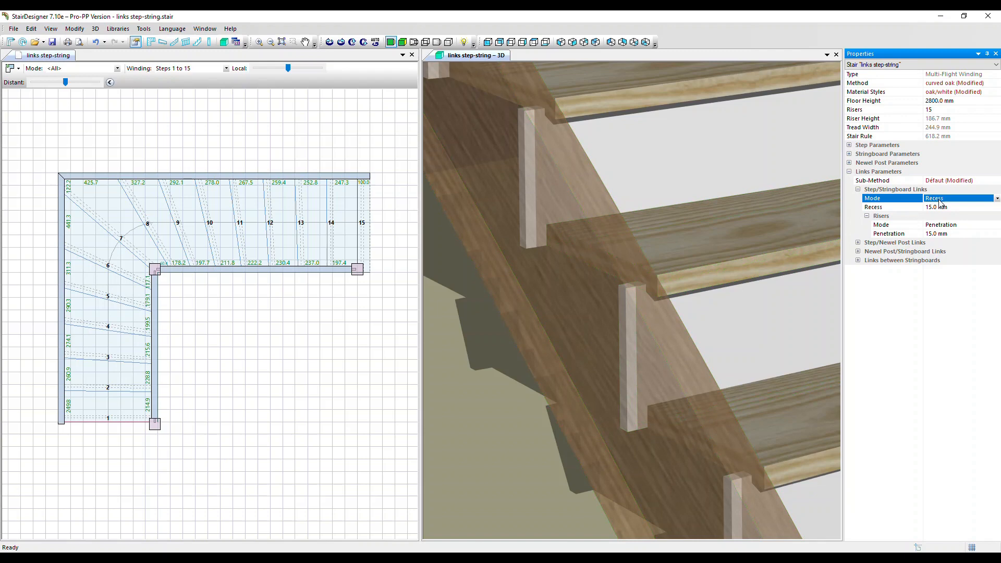
left_click(988, 198)
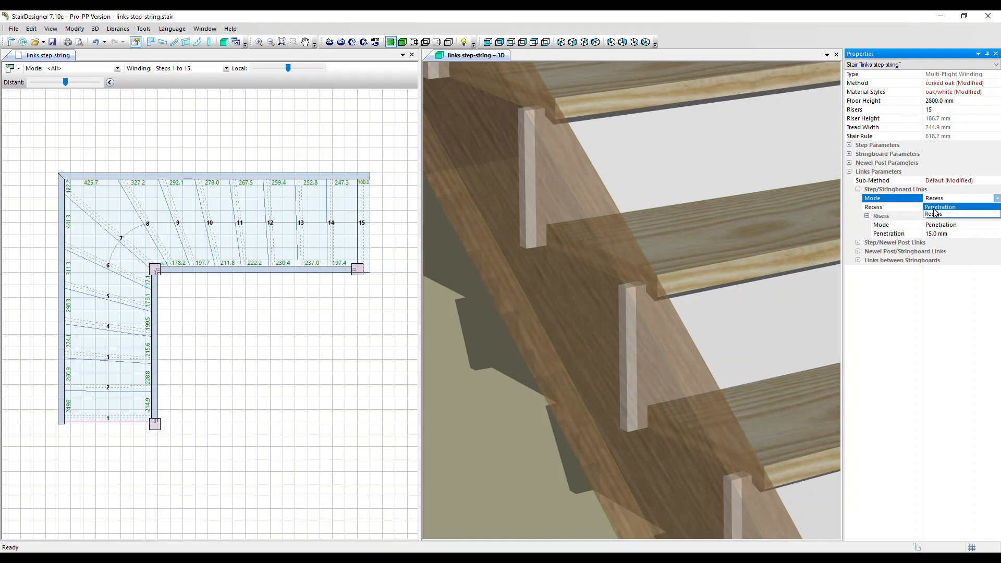
Return the link mode to Penetration and enter 70 mm front/rear recess values
left_click(939, 207)
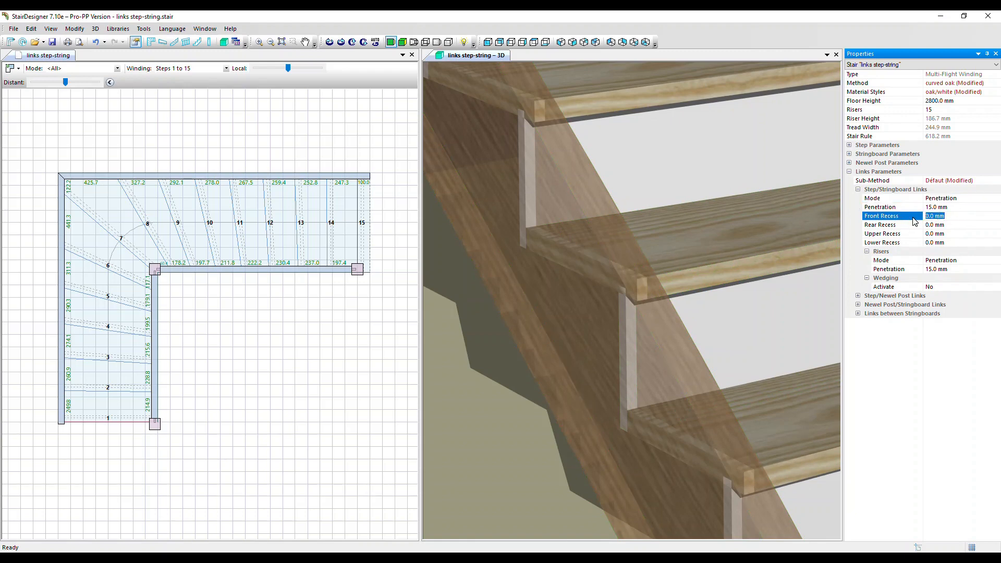
type("70")
left_click(960, 233)
type("10")
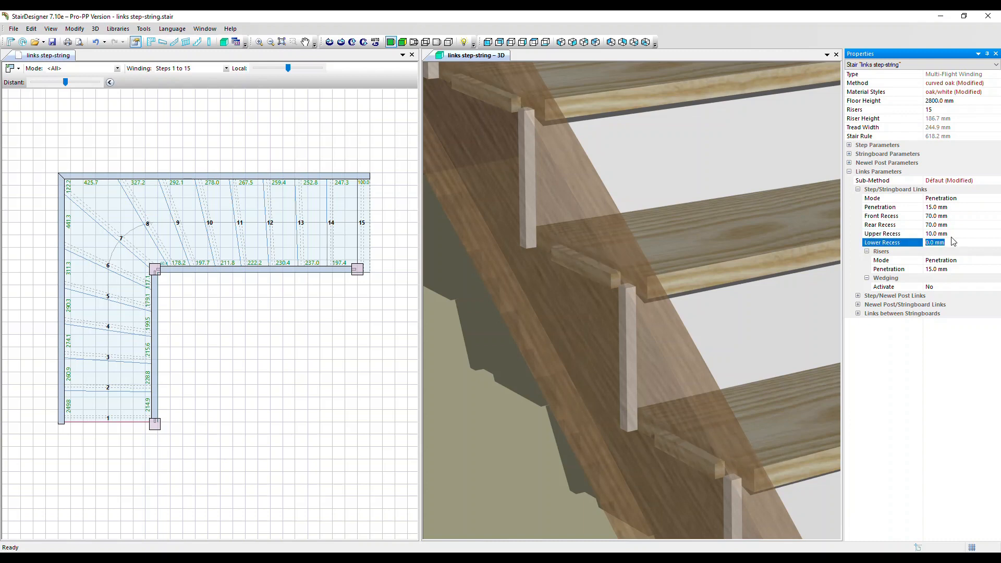
left_click(893, 215)
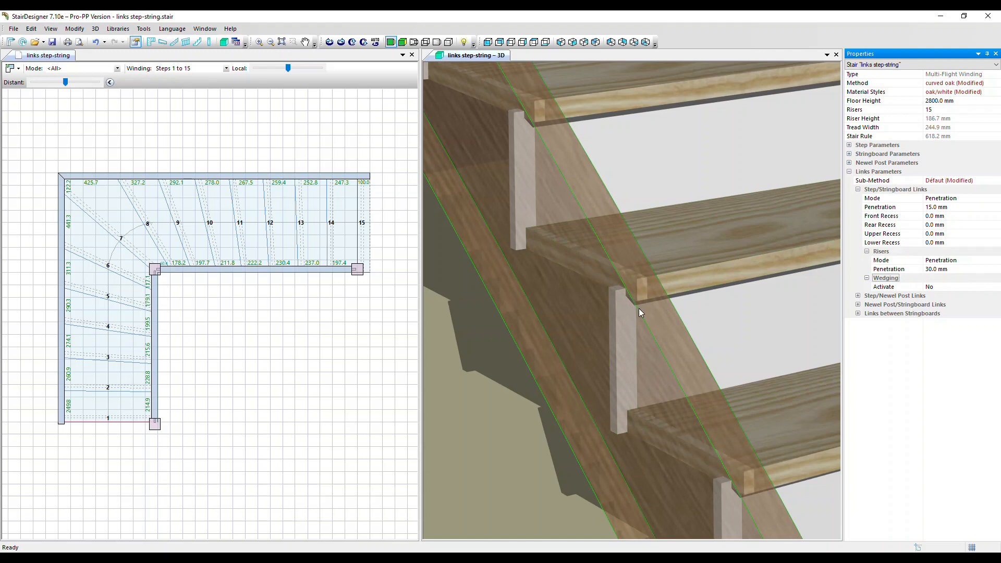
mouse_move(616, 315)
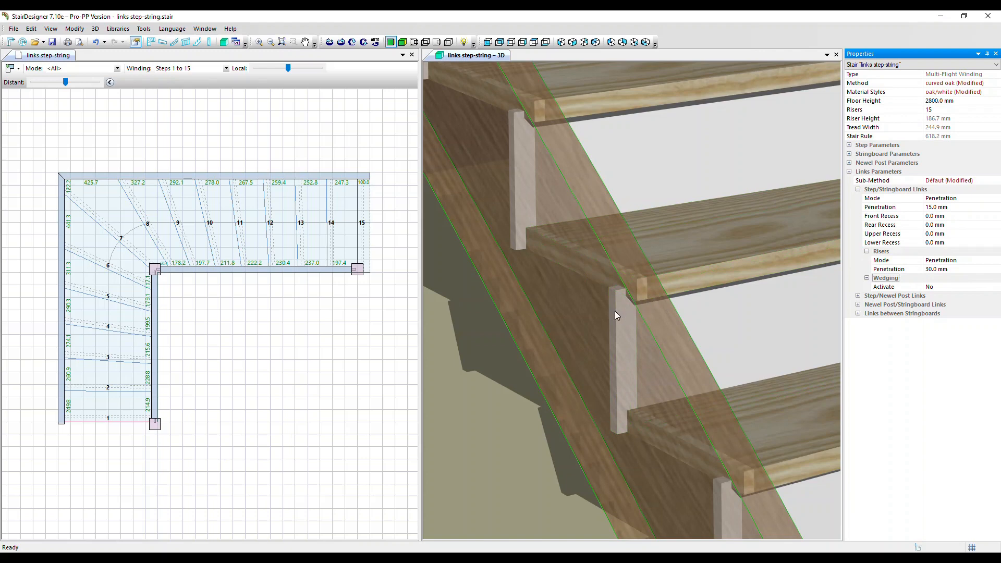